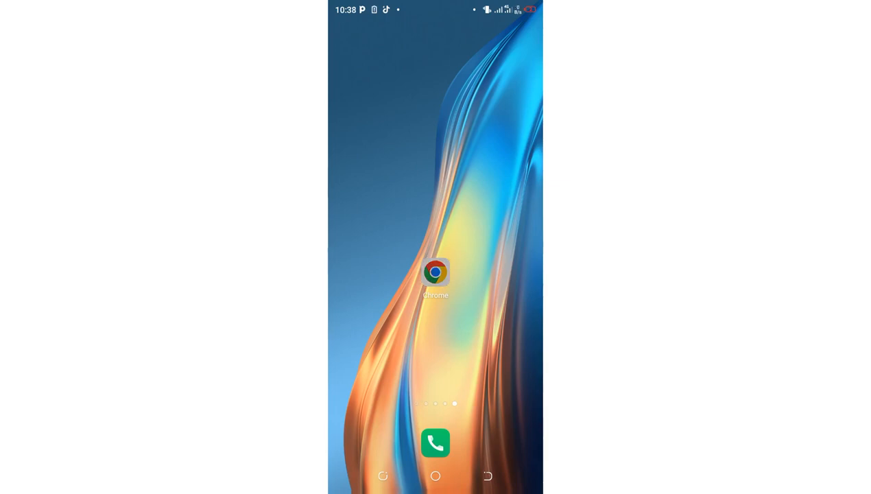
Launch Chrome and run a Google search for 'download whatsapp older version'
left_click(436, 272)
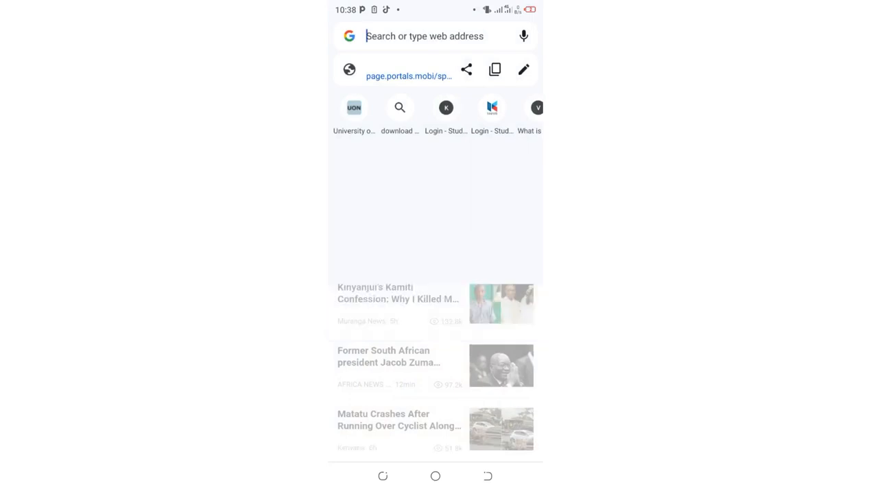
left_click(424, 36)
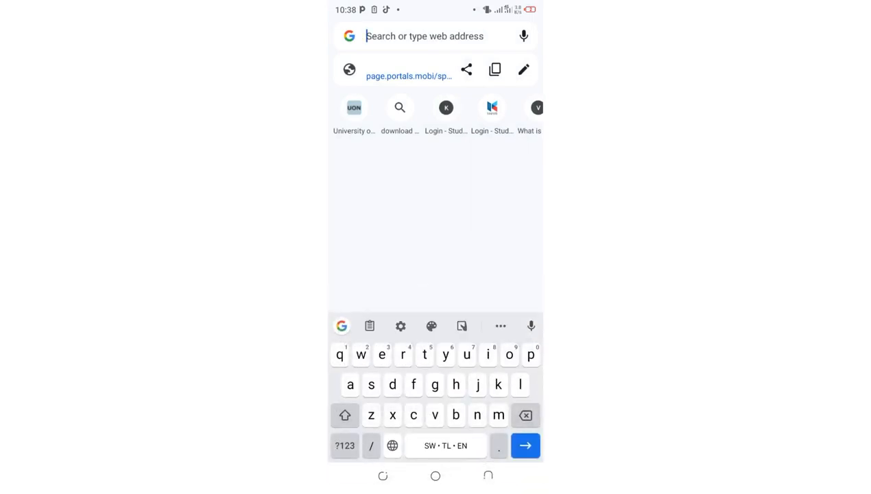
type("download whatsapp older version")
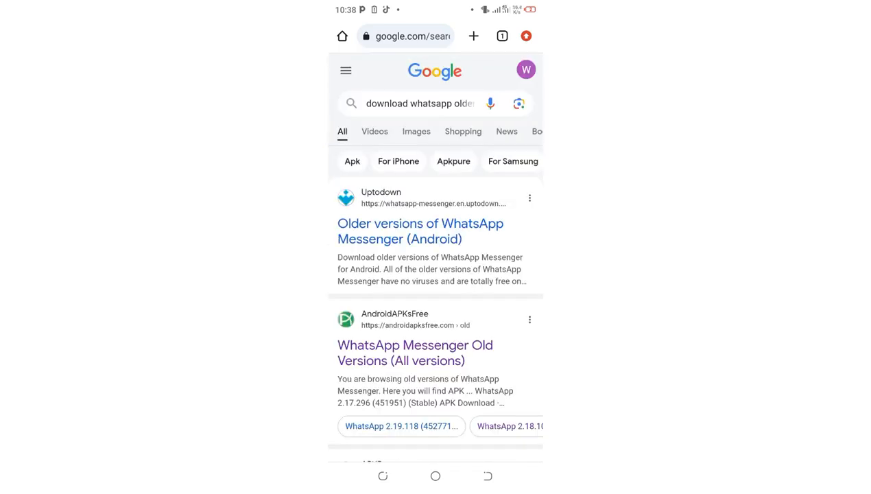
scroll("down", 3)
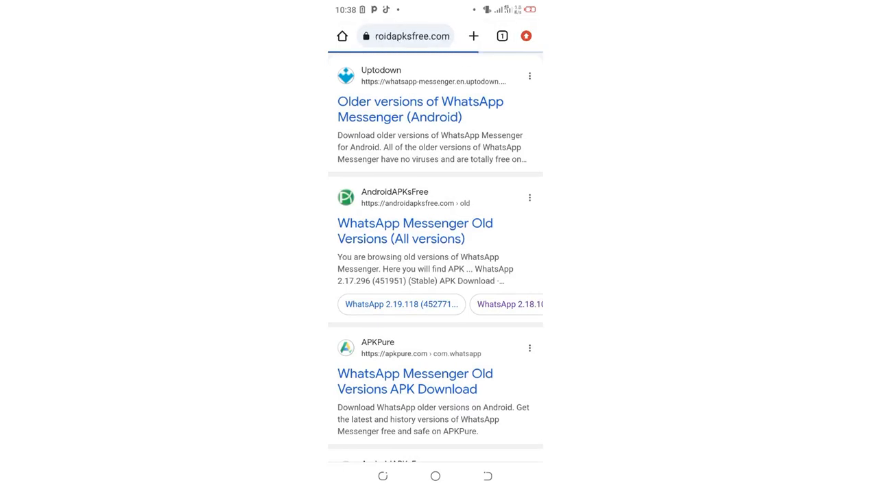
From the AndroidAPKsFree result, reach the All Versions list and enter WhatsApp Messenger 2.18.105
left_click(414, 230)
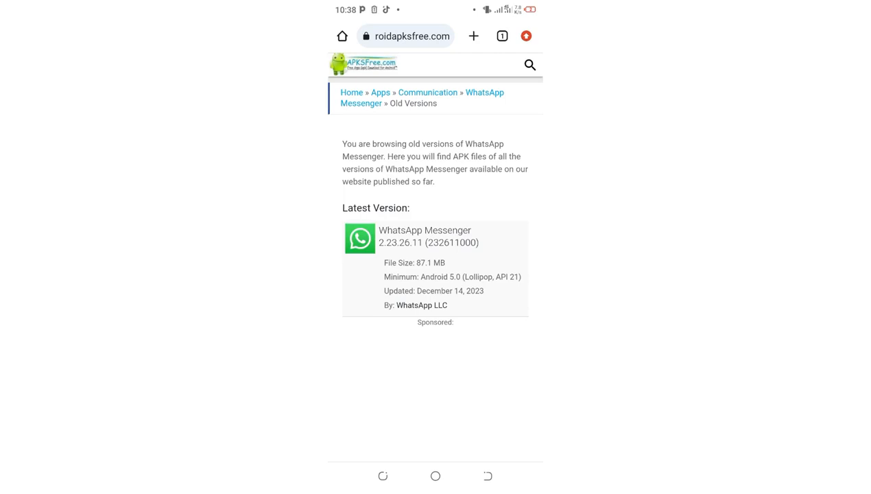
scroll("down", 3)
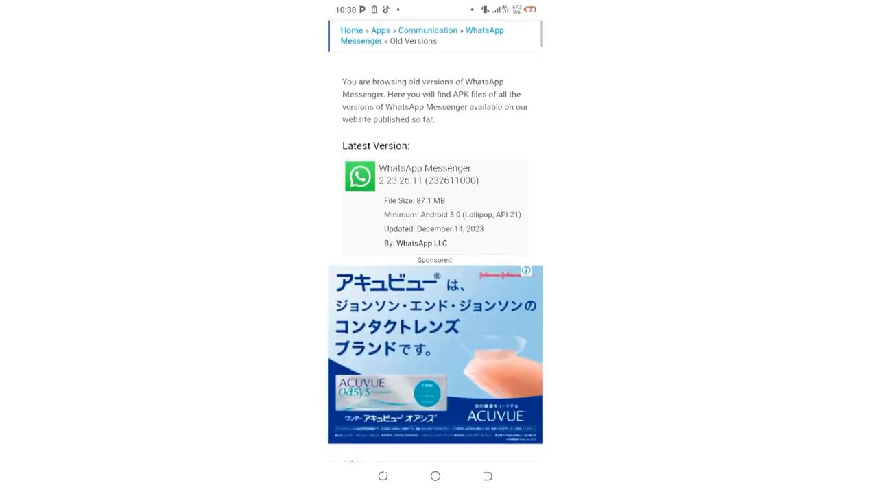
scroll("down", 3)
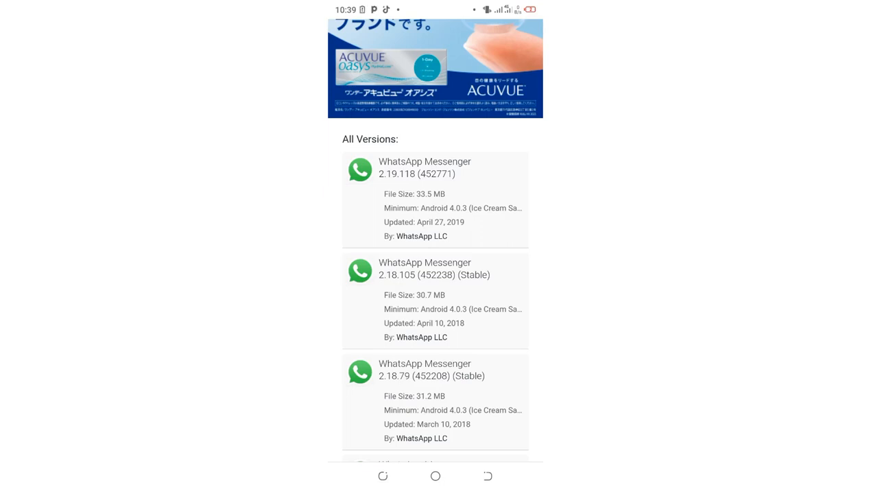
double_click(439, 295)
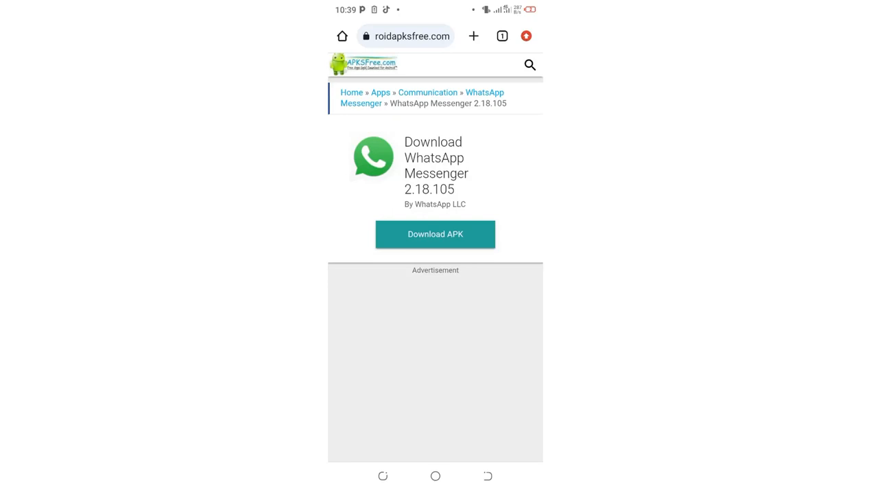
Look over the 2.18.105 download page, then go back to the old-versions list
left_click(435, 234)
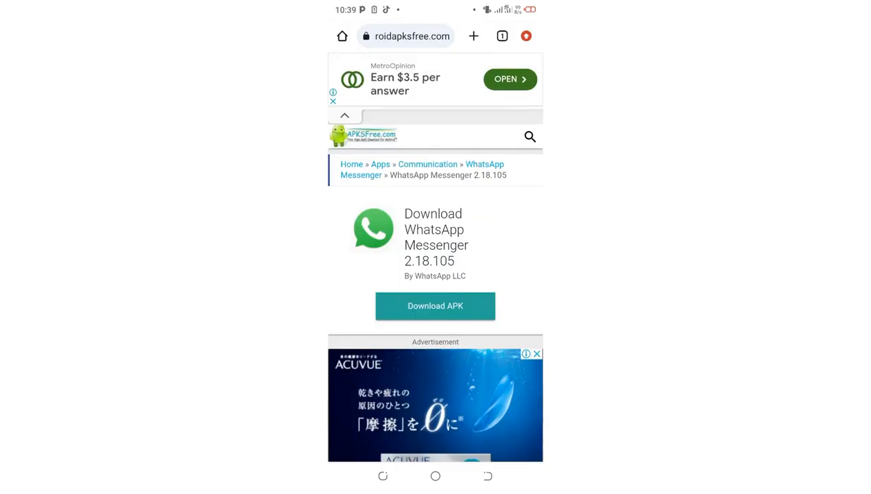
scroll("down", 3)
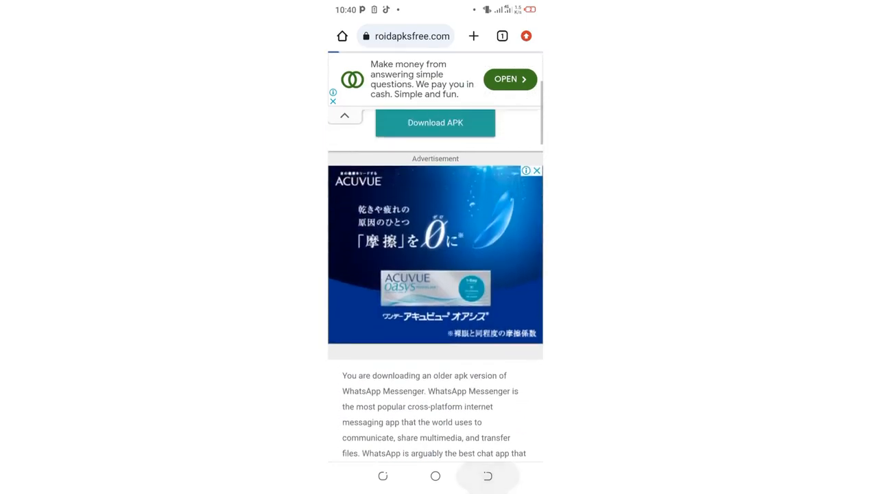
scroll("down", 3)
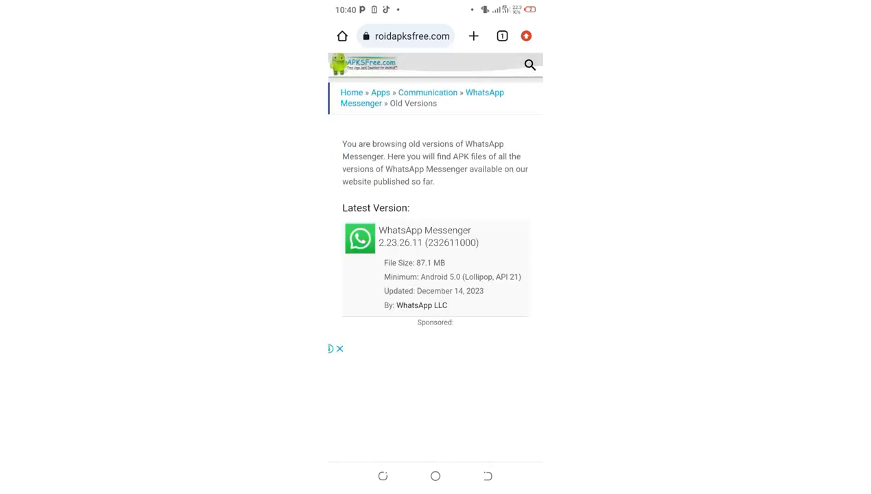
scroll("down", 3)
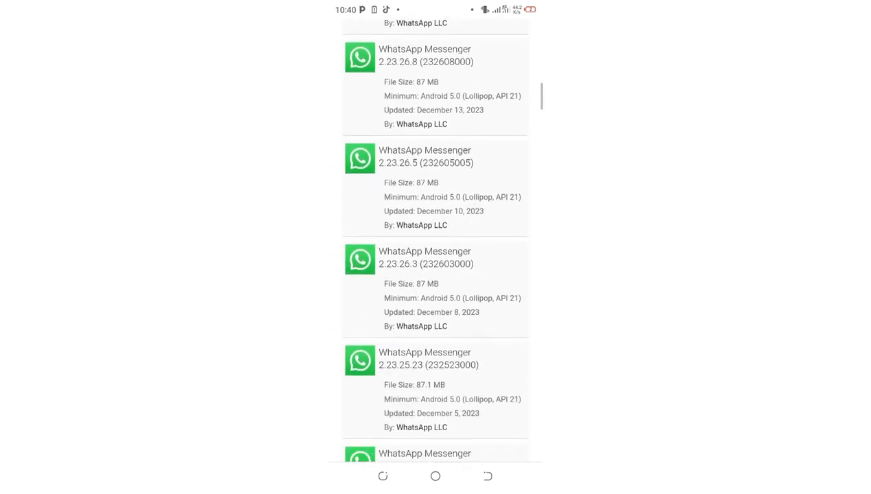
scroll("down", 3)
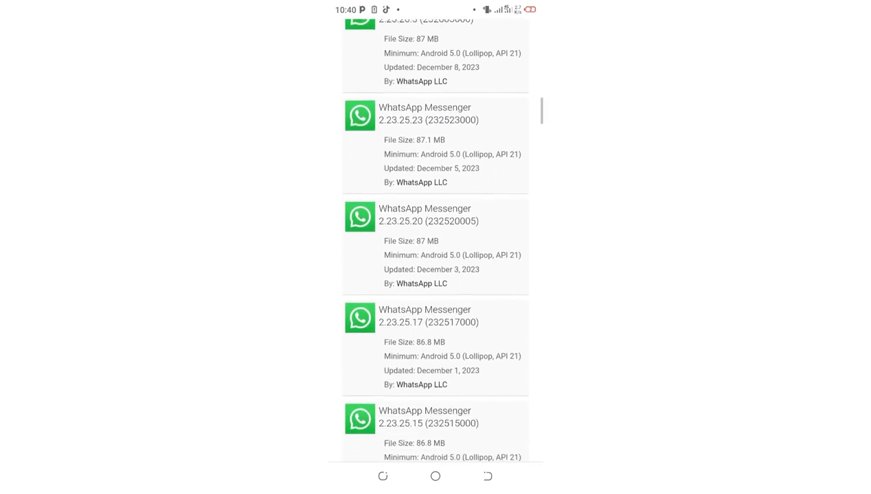
scroll("down", 3)
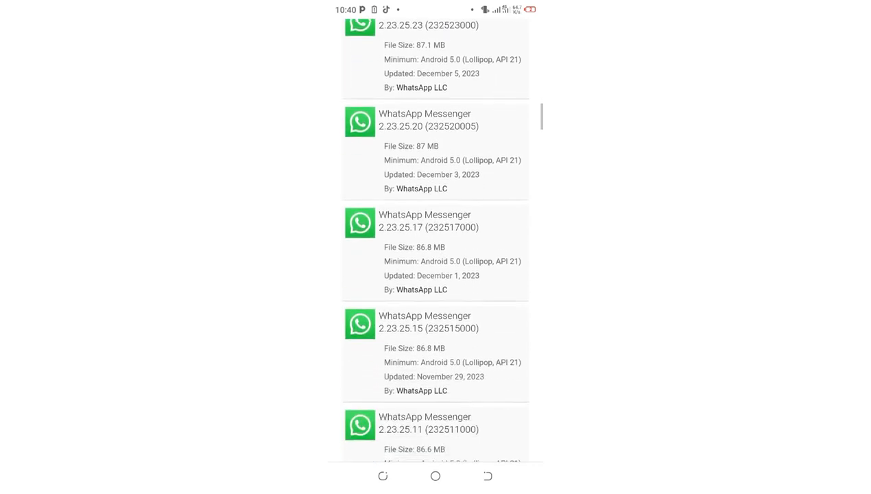
scroll("down", 3)
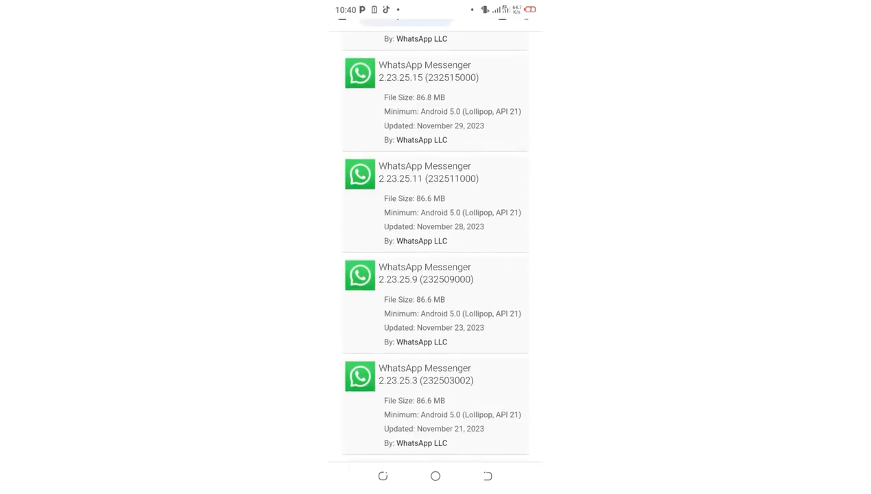
scroll("down", 3)
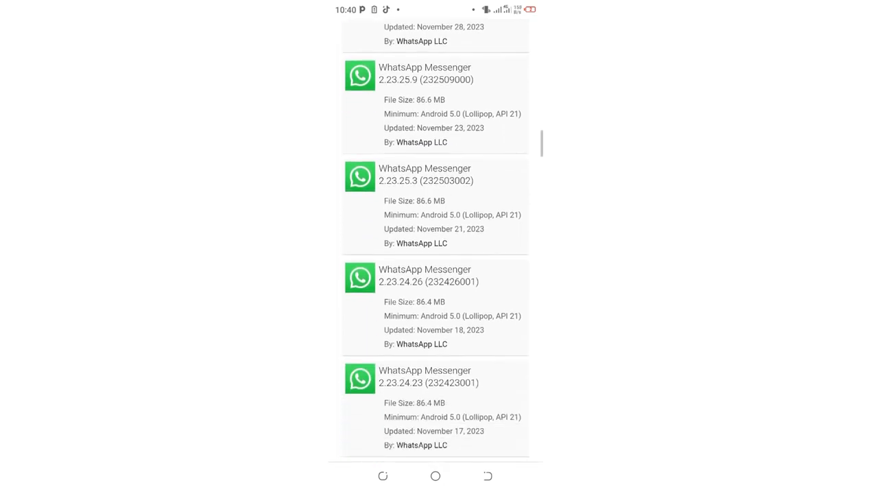
scroll("down", 3)
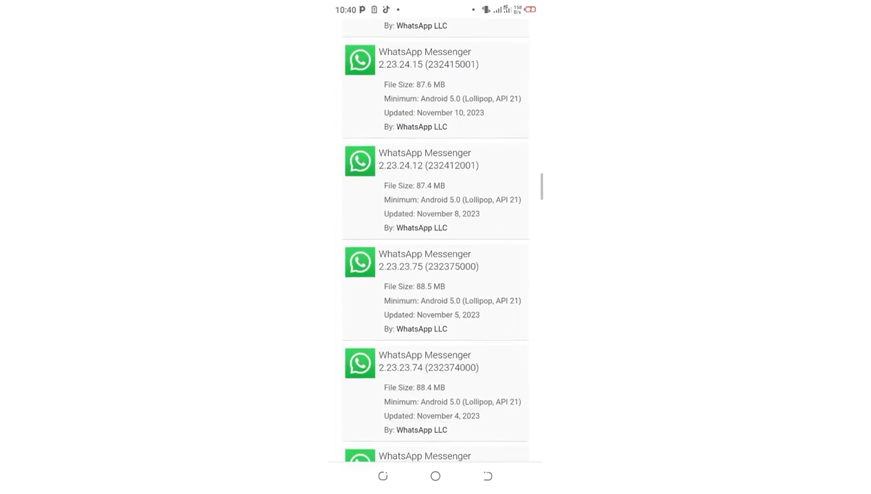
scroll("down", 3)
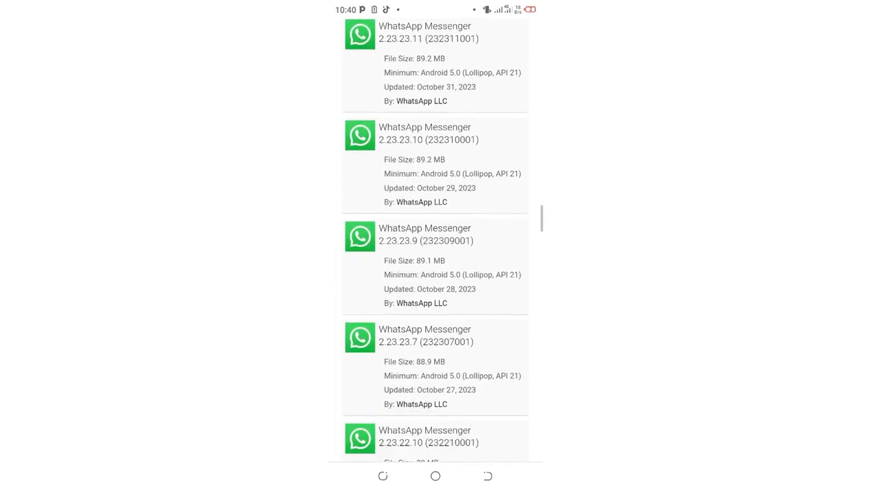
scroll("down", 3)
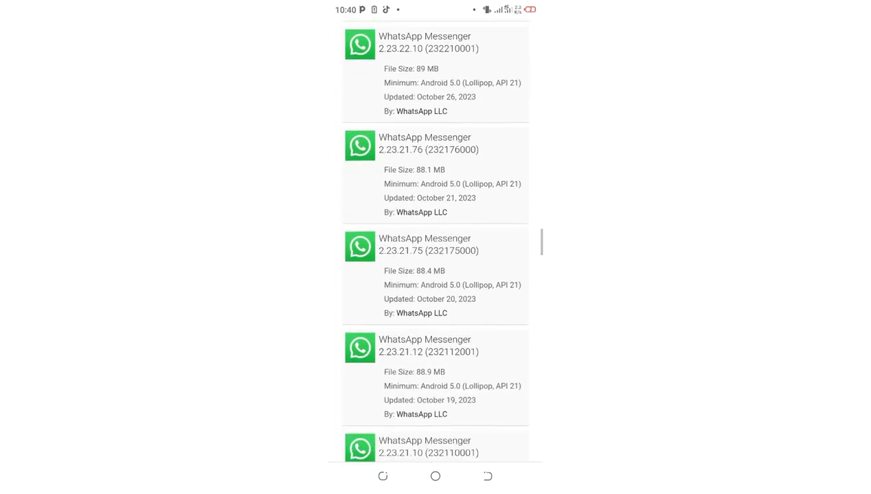
scroll("down", 3)
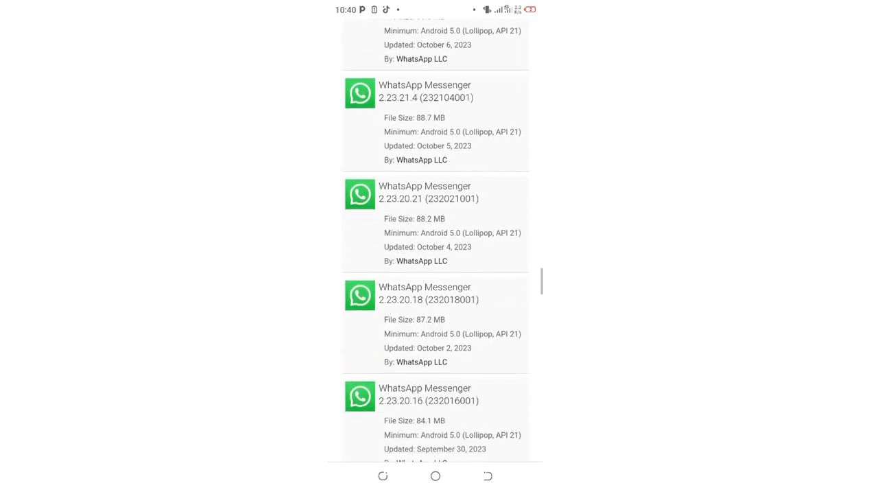
scroll("down", 3)
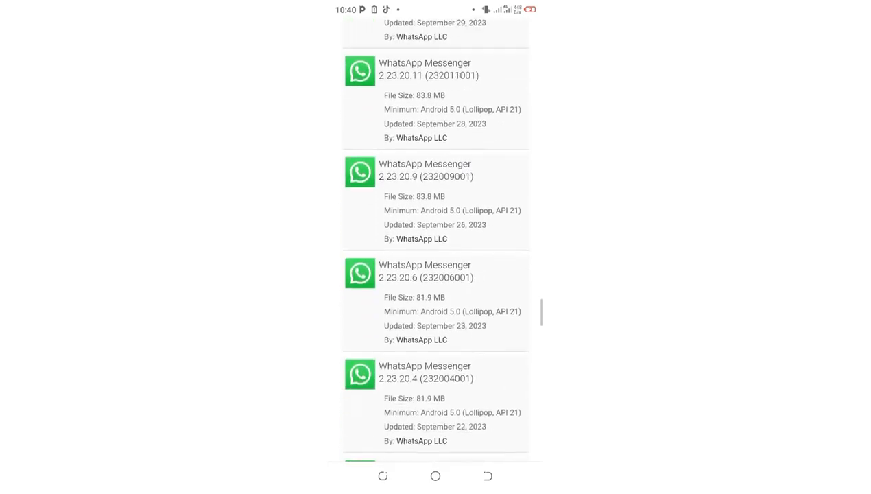
scroll("down", 3)
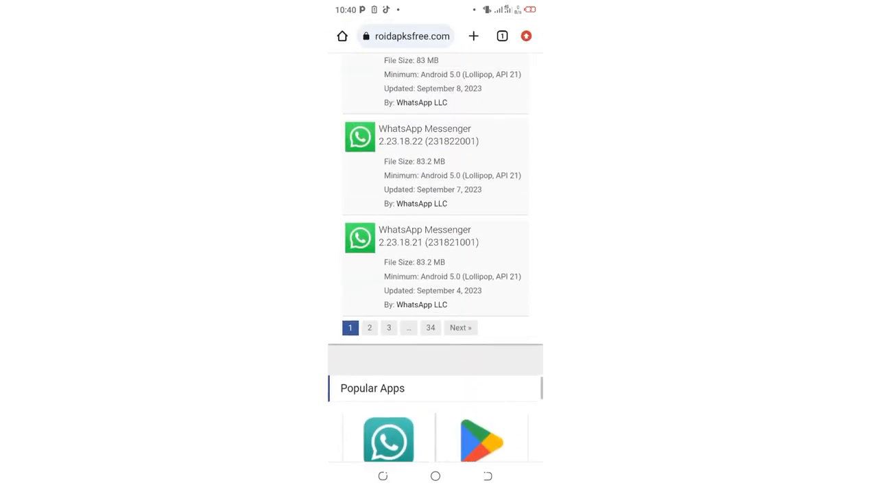
On the second page of older versions, locate and enter WhatsApp Messenger 2.23.16.10 (231610001)
left_click(369, 327)
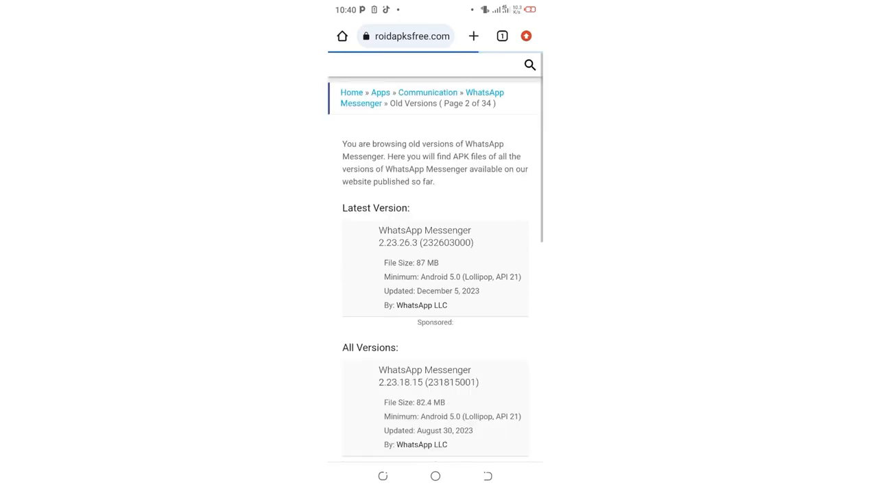
scroll("down", 3)
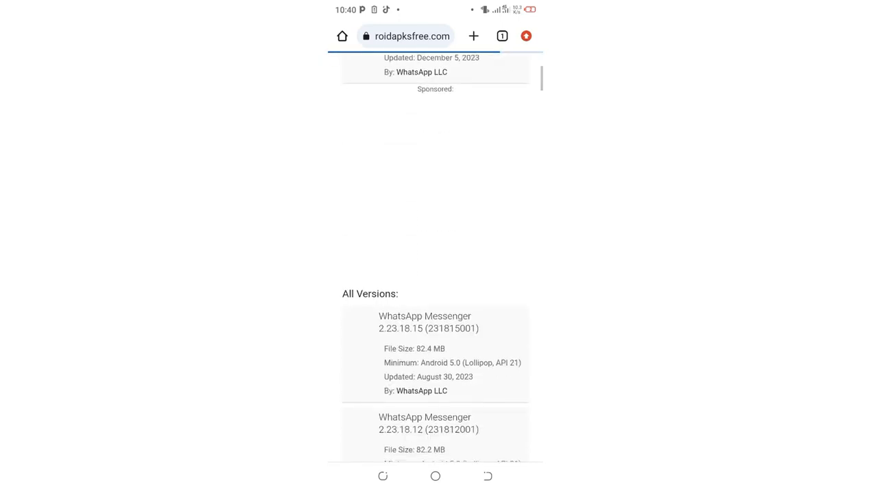
scroll("down", 3)
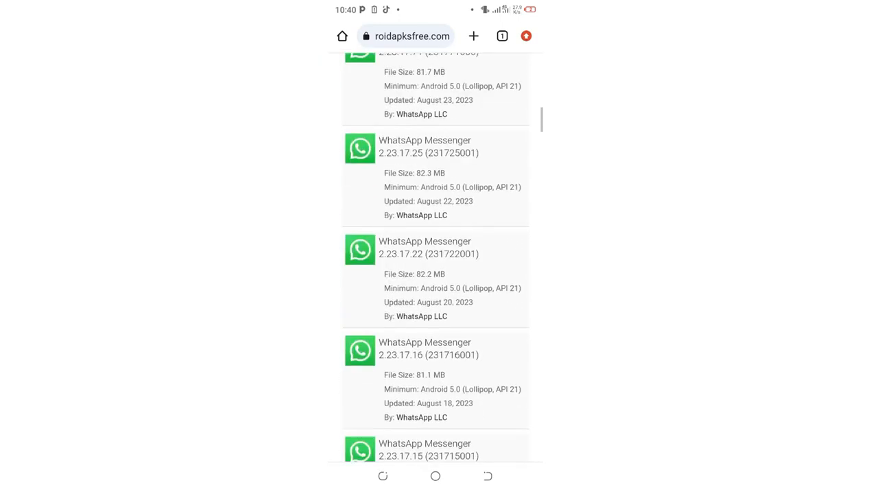
scroll("down", 3)
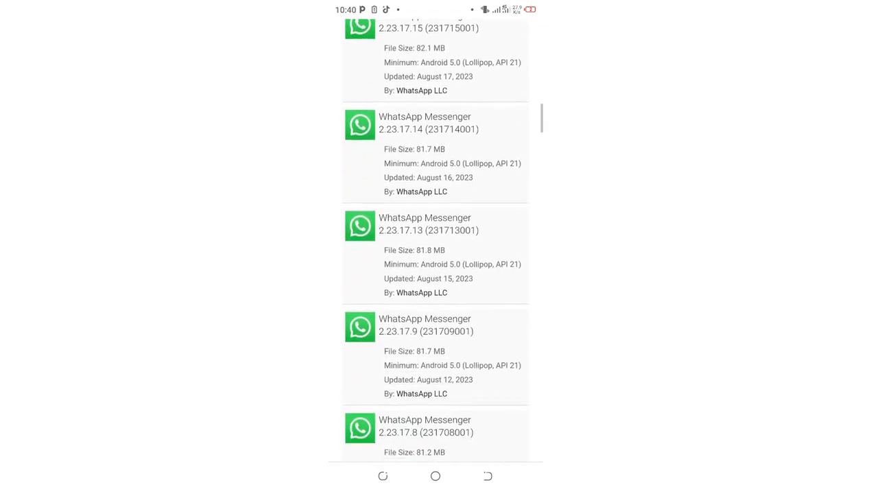
scroll("down", 3)
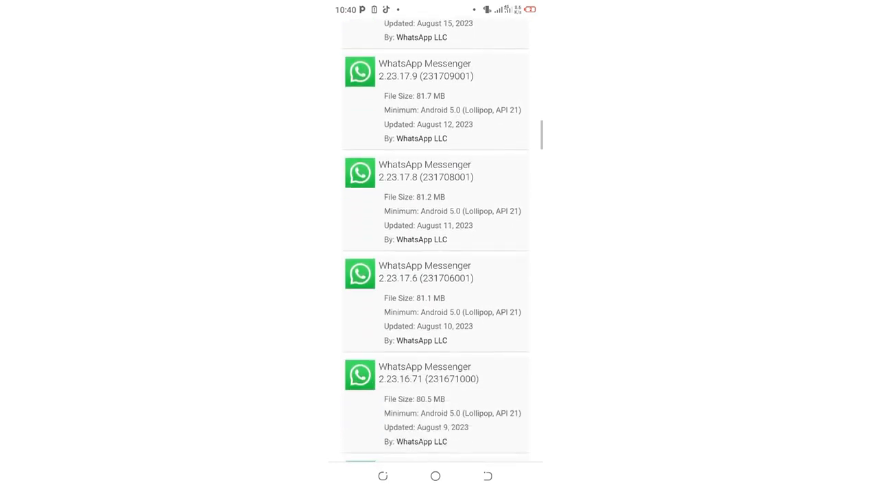
scroll("down", 3)
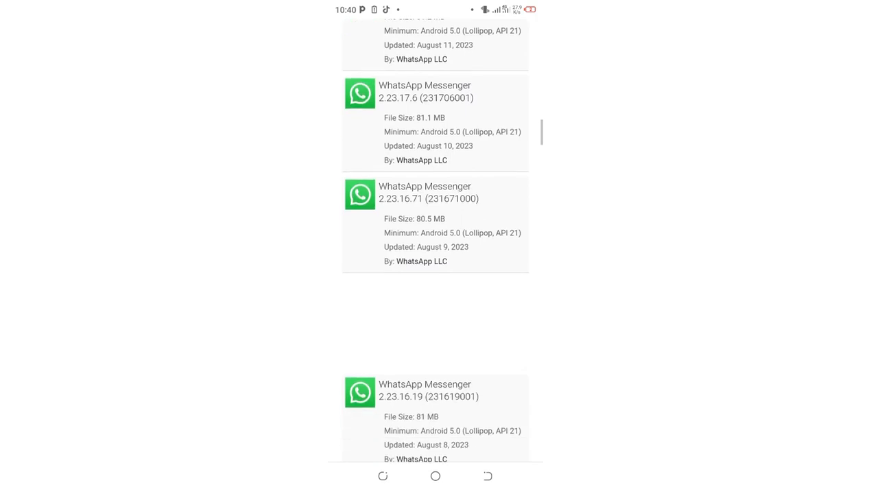
scroll("down", 3)
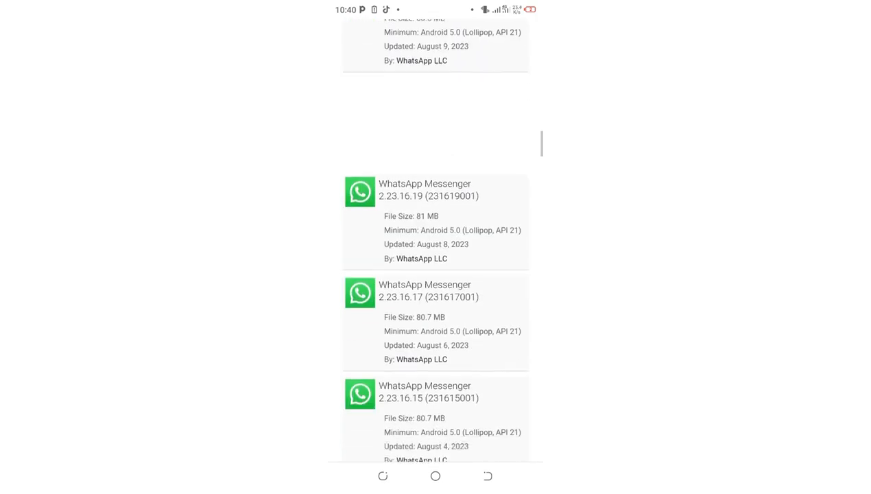
scroll("down", 3)
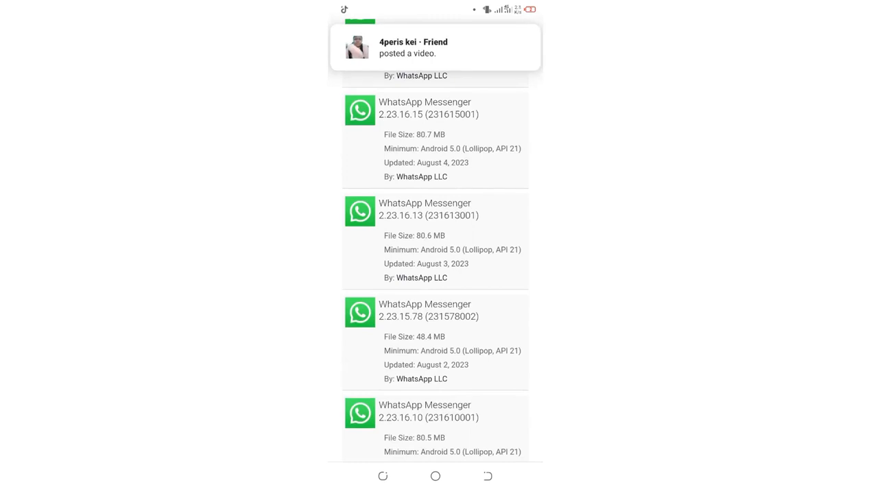
scroll("down", 3)
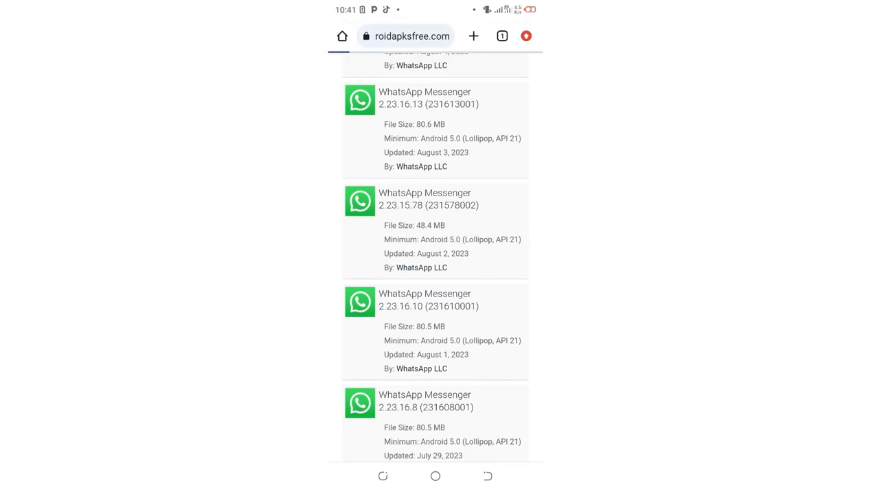
left_click(428, 300)
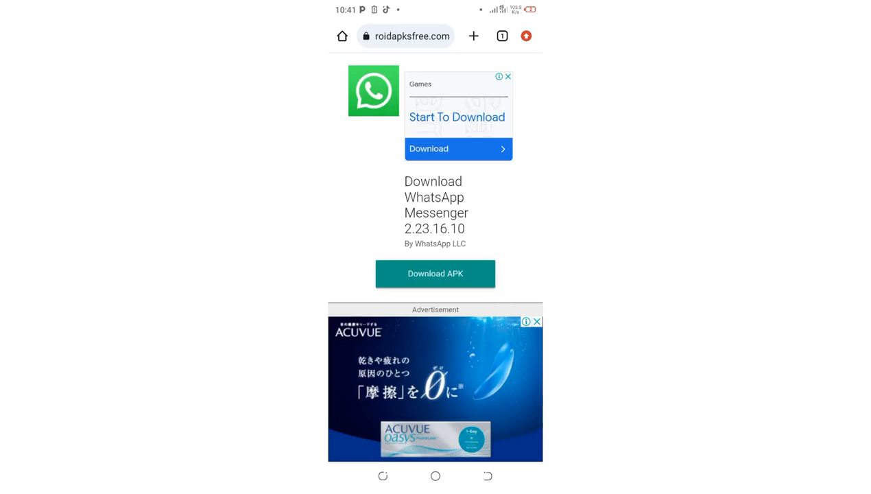
Download the 2.23.16.10 APK, check it in Chrome's Downloads, and return to the versions list
left_click(437, 274)
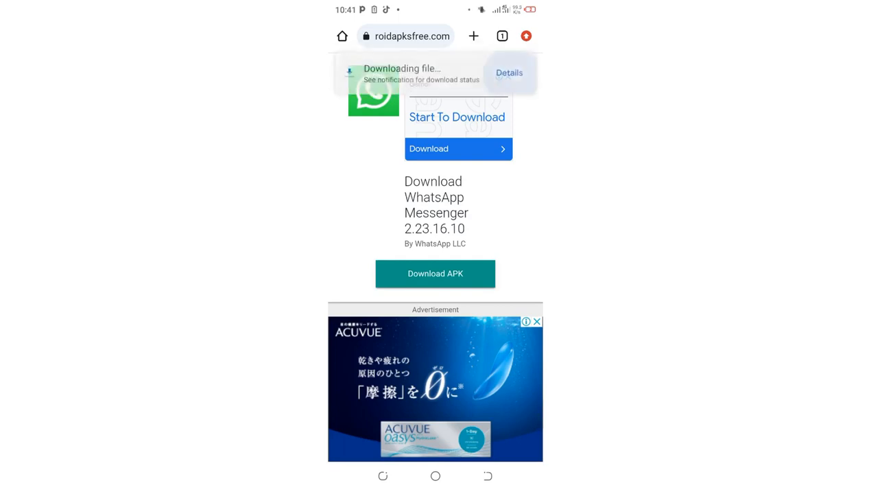
left_click(509, 71)
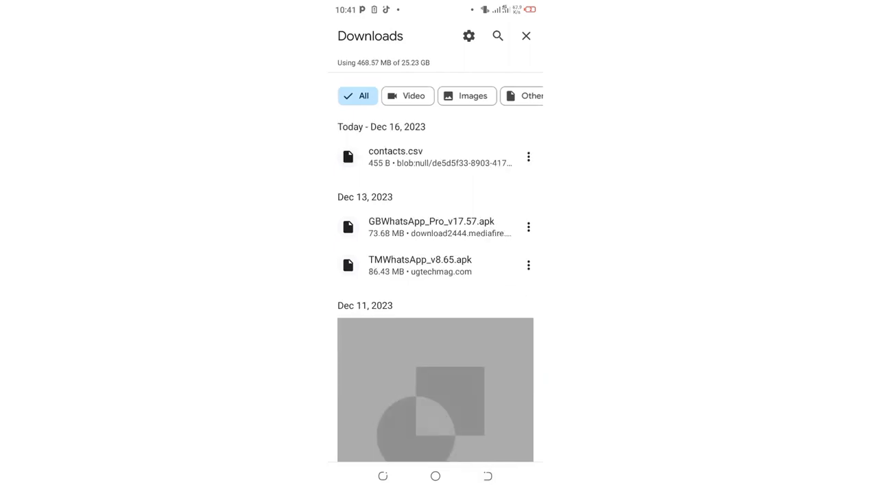
left_click(527, 35)
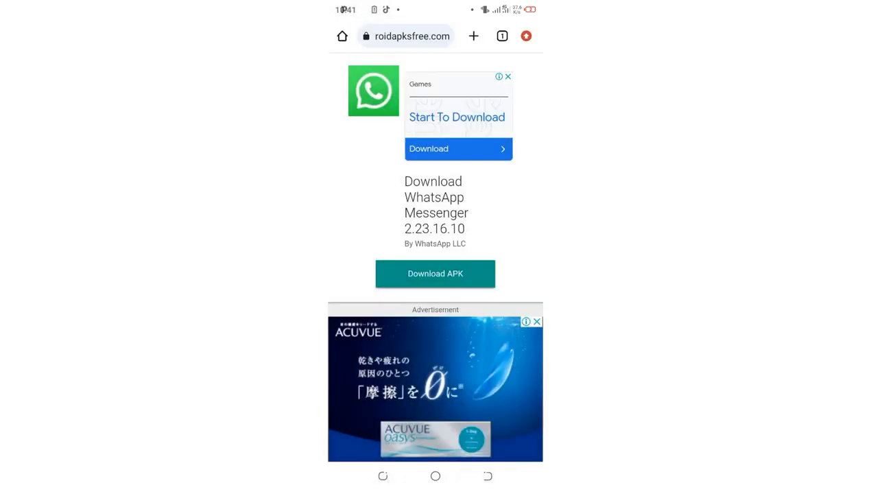
left_click(435, 273)
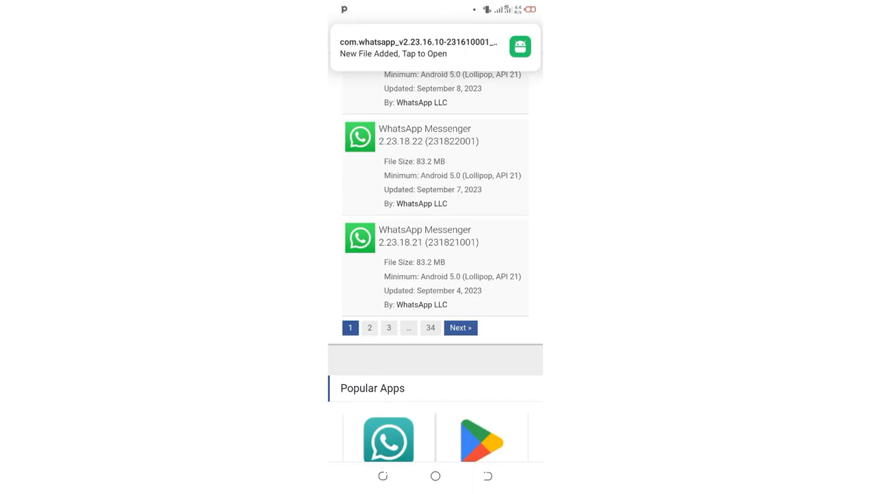
left_click(459, 326)
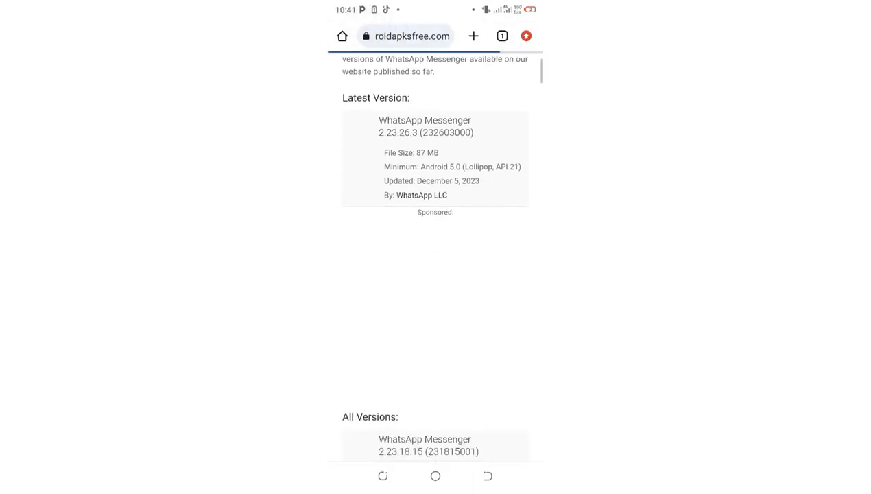
Locate WhatsApp Messenger 2.23.14.17 (231417004) in the All Versions list and enter its download page
scroll("down", 3)
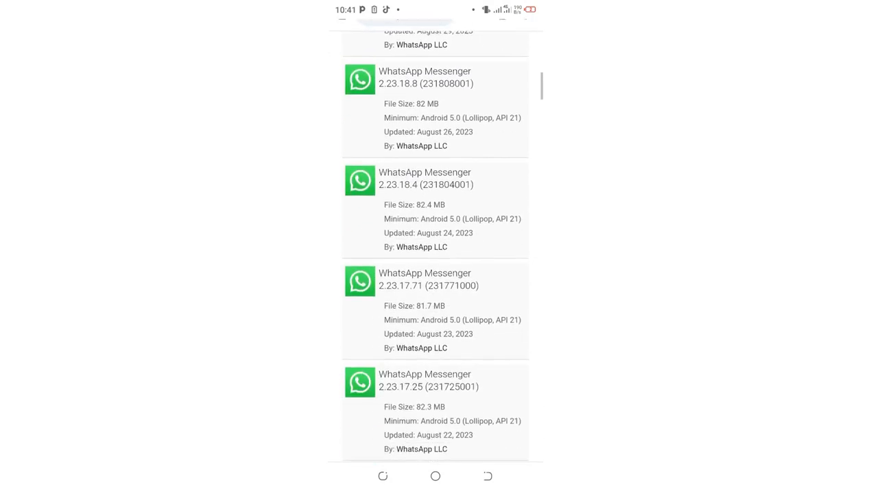
scroll("down", 3)
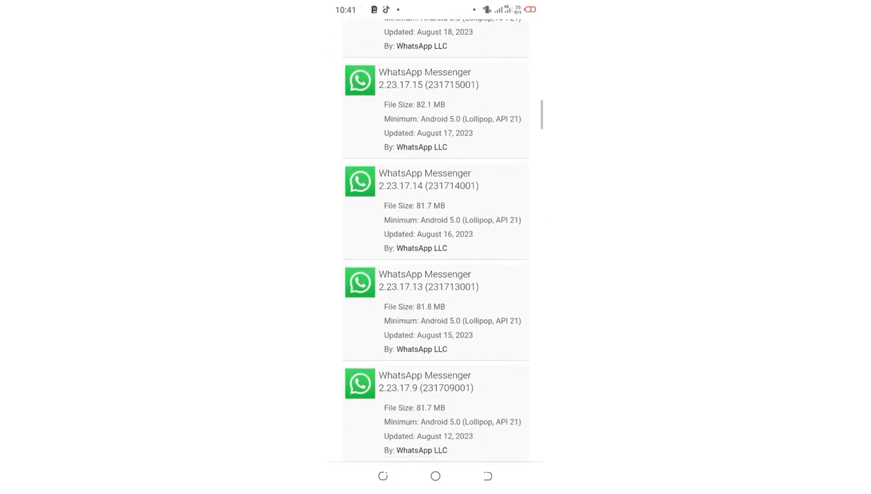
scroll("down", 3)
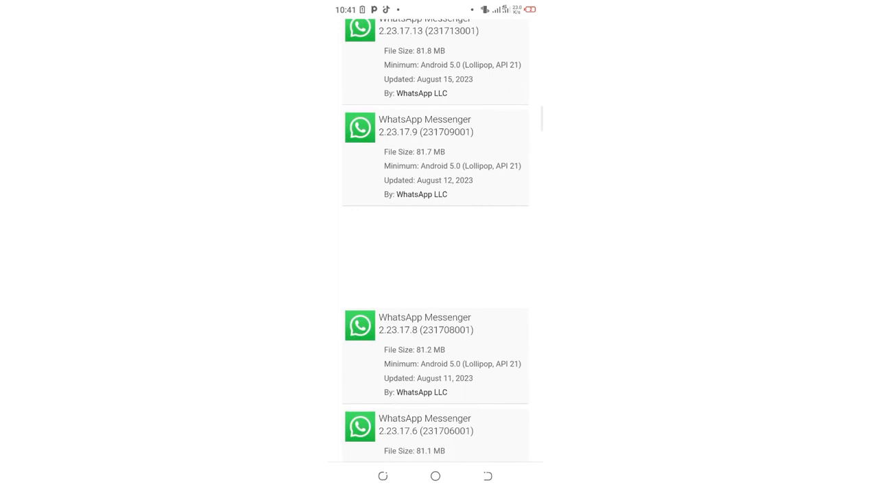
scroll("down", 3)
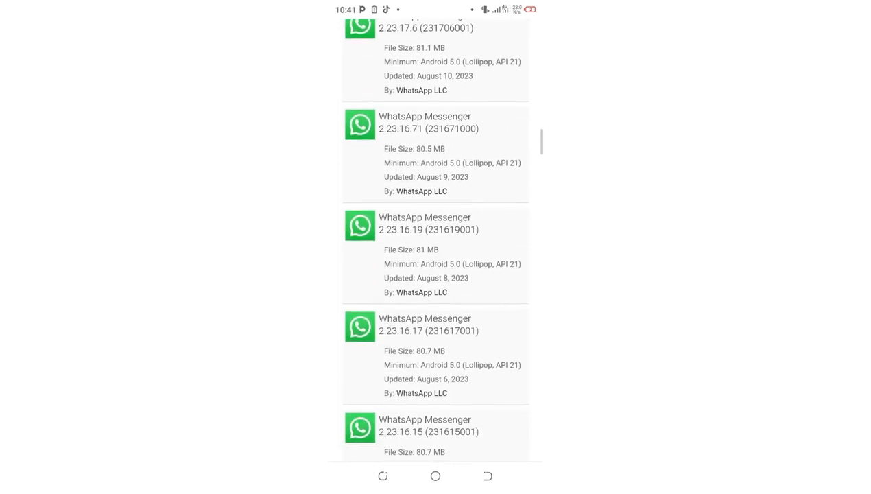
scroll("down", 3)
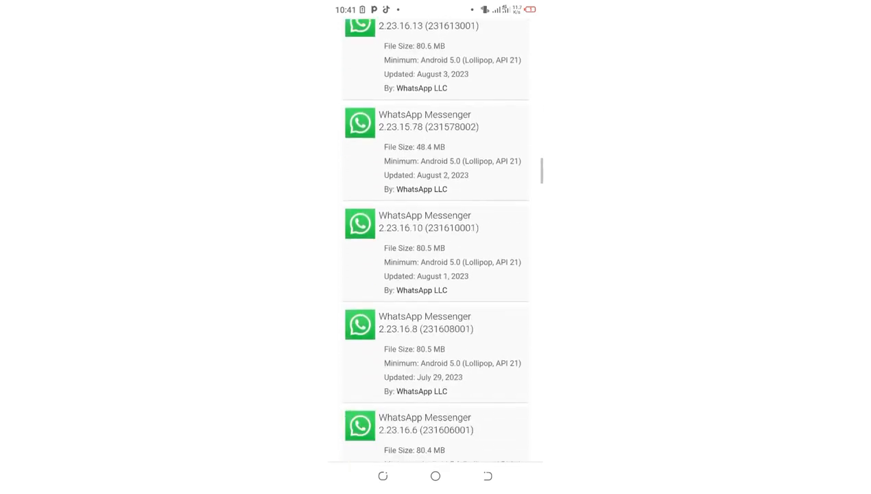
scroll("down", 3)
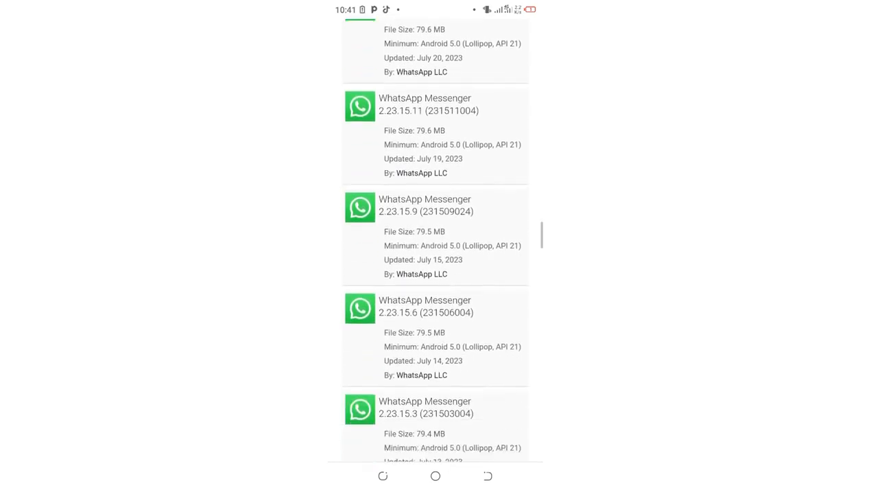
scroll("down", 3)
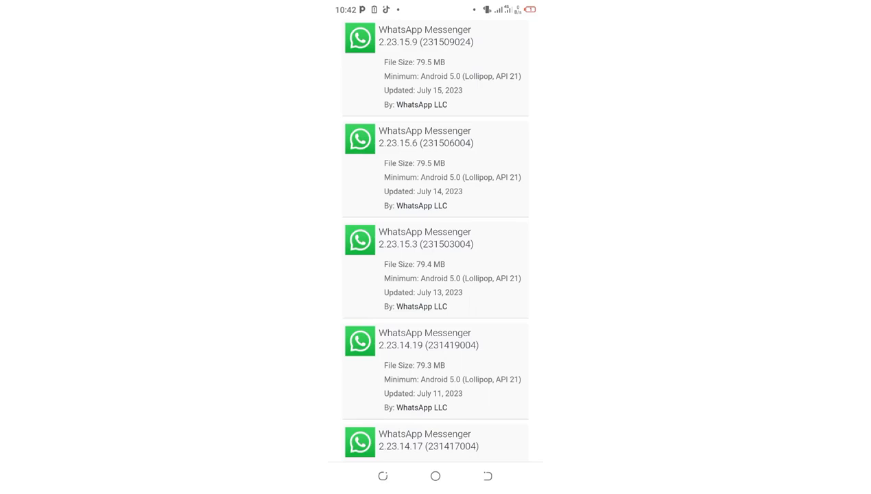
scroll("down", 3)
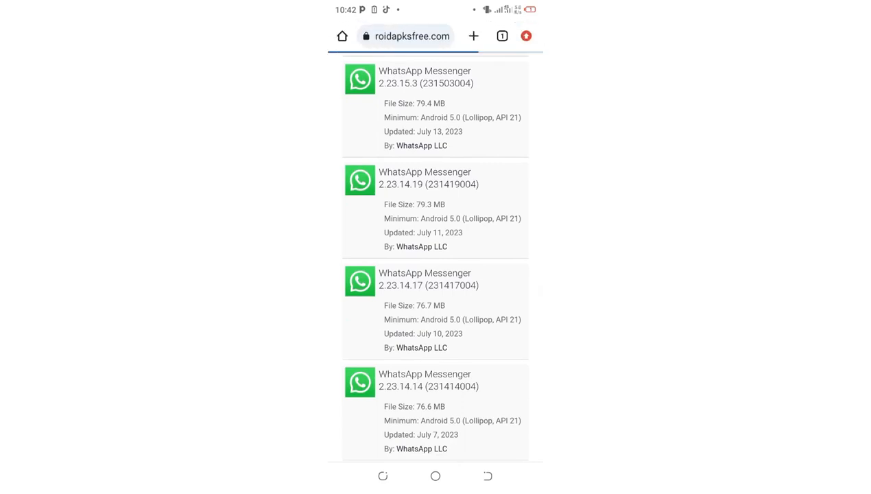
left_click(425, 278)
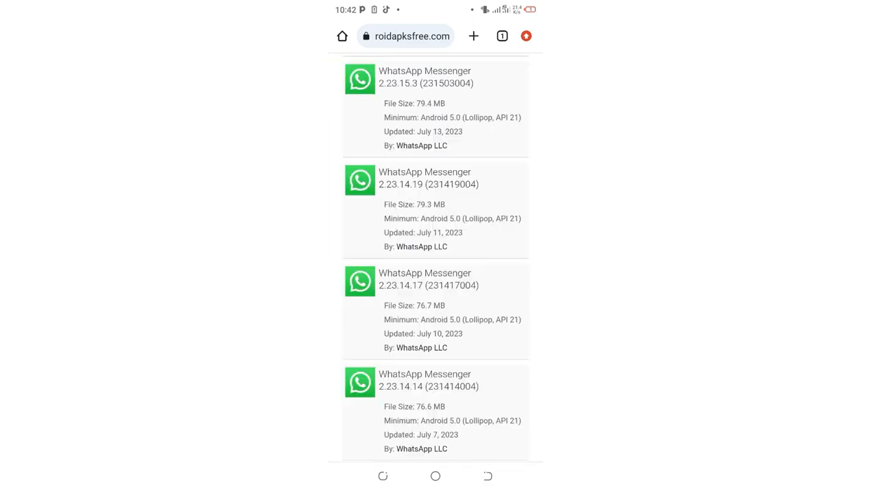
left_click(425, 280)
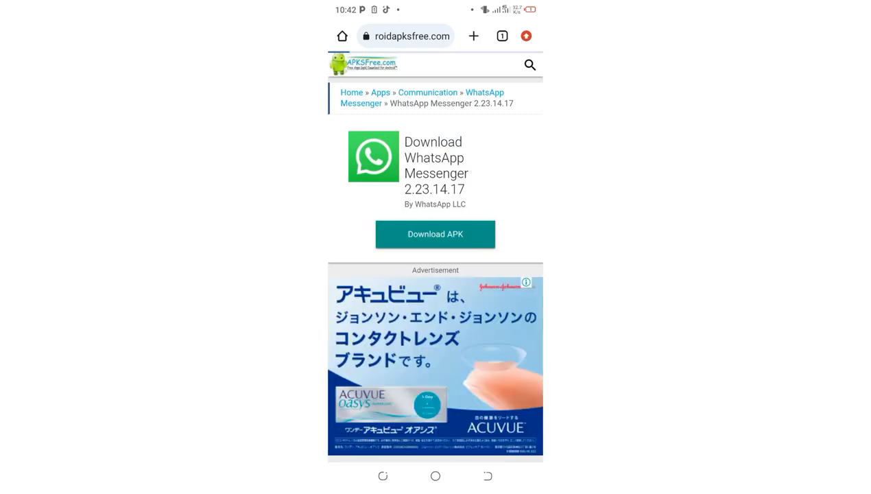
Download the 2.23.14.17 APK and view its progress in Chrome's Downloads via the toast's Details
left_click(435, 234)
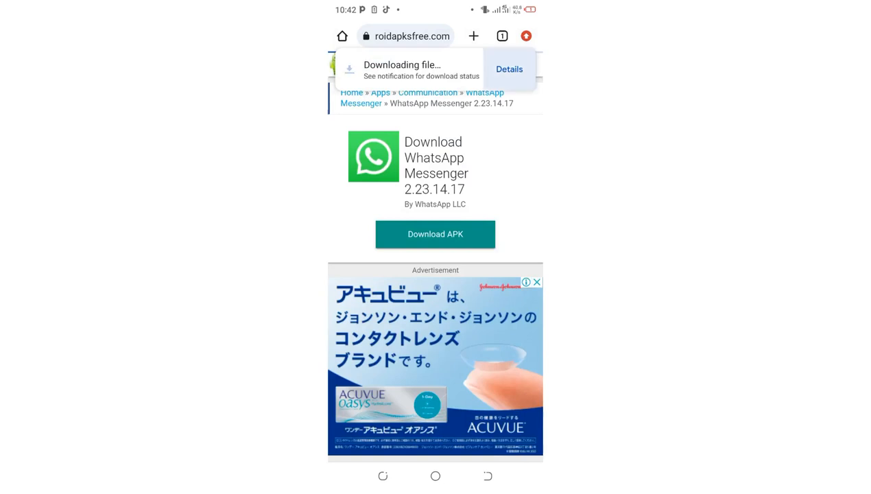
left_click(509, 68)
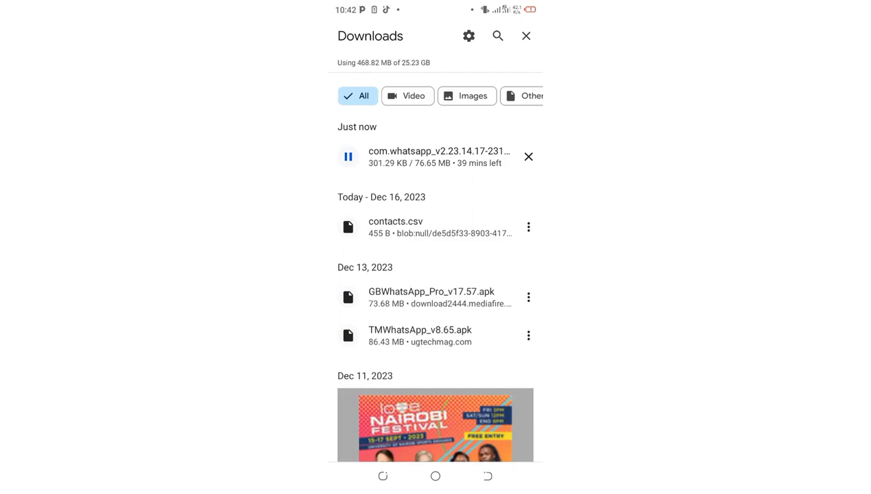